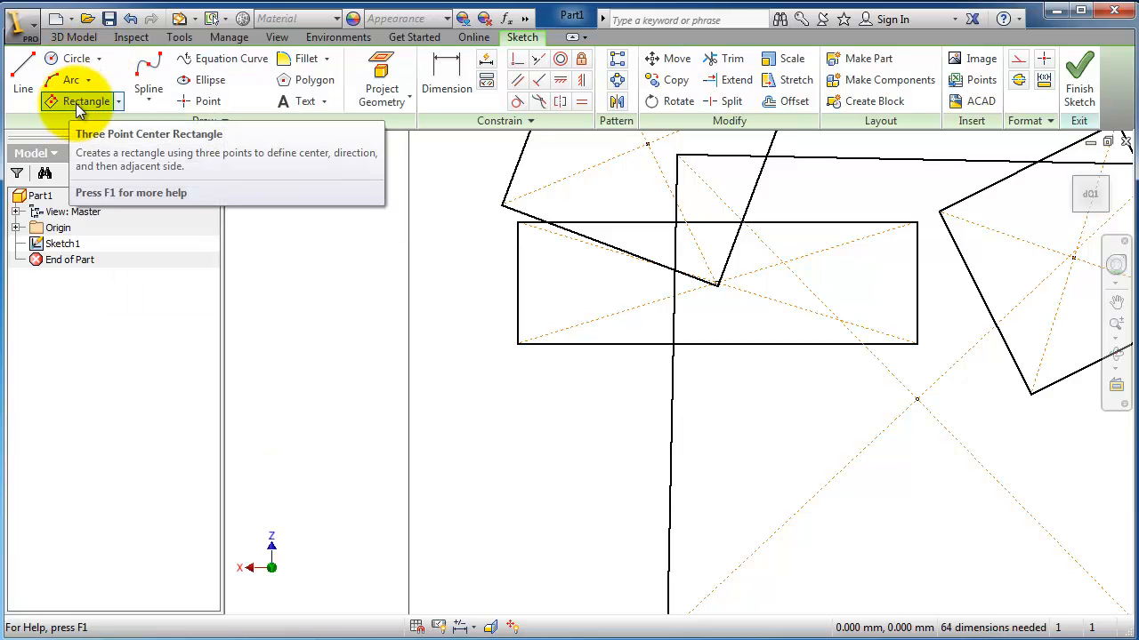
# - Reveal the Center Point and Tangent circle options in the Draw panel
pyautogui.click(96, 59)
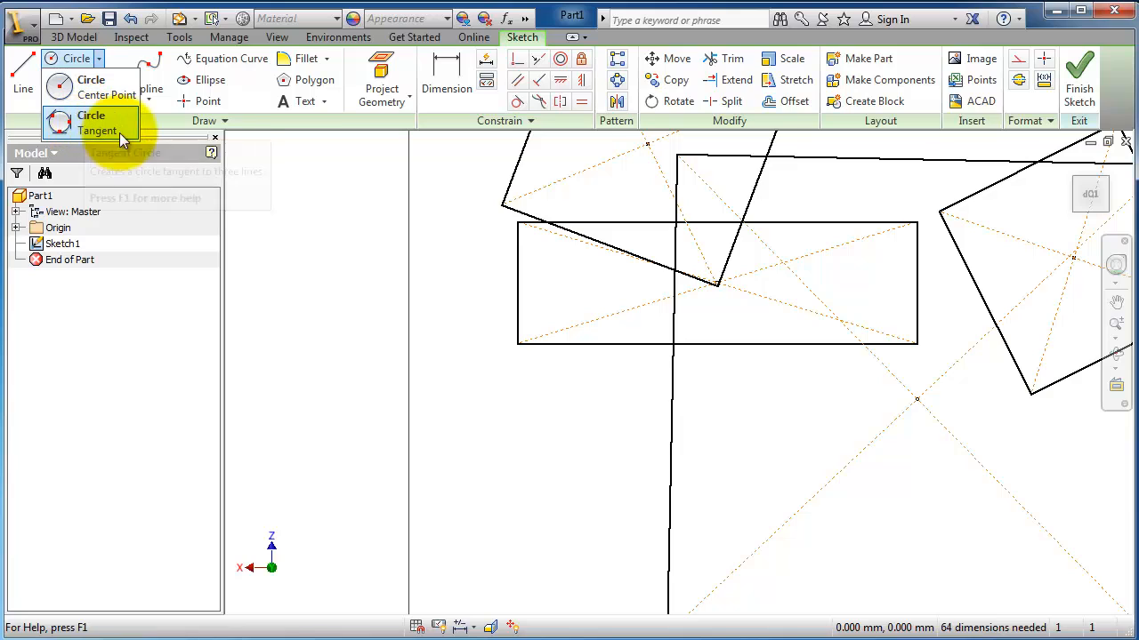
pyautogui.moveTo(89, 85)
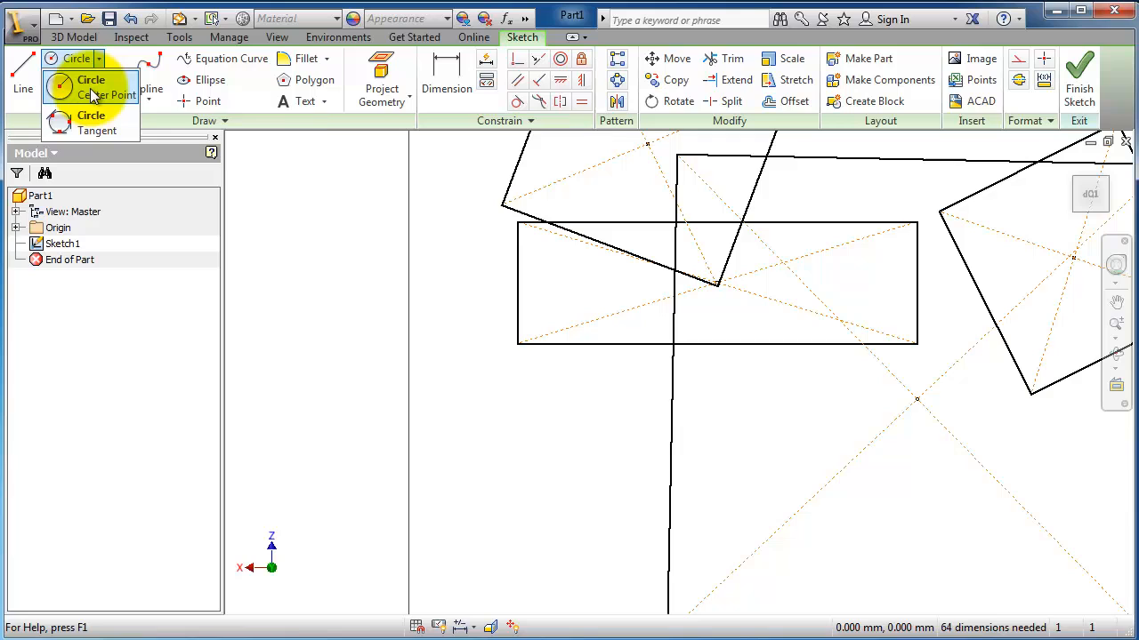
# - Choose Center Point circles to draw one free circle and one on a rectangle corner
pyautogui.click(88, 96)
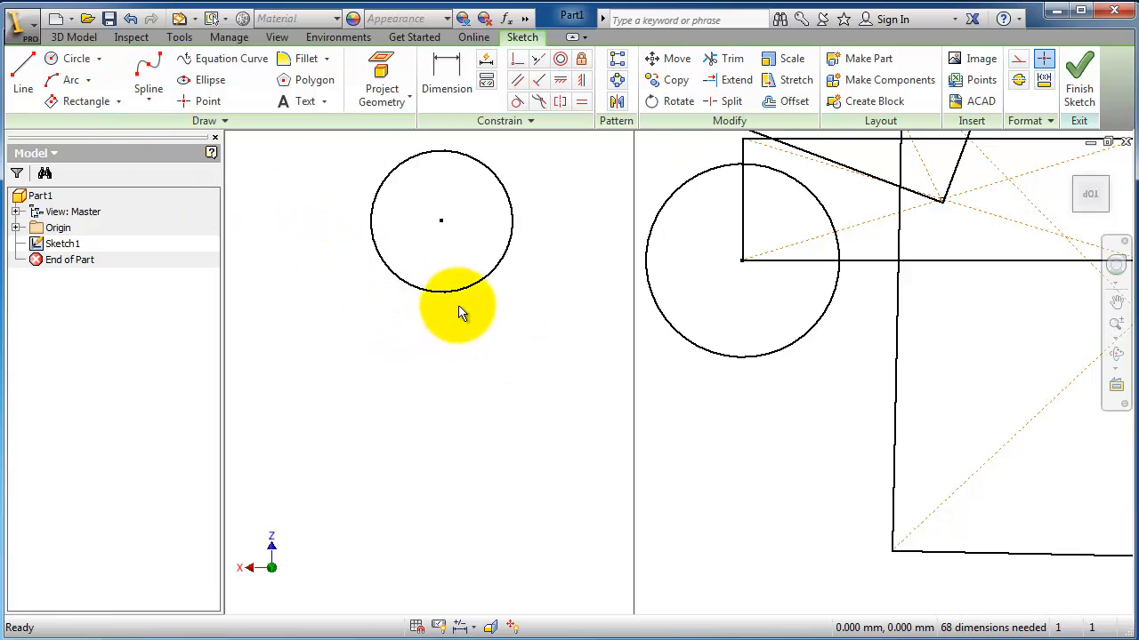
pyautogui.moveTo(590, 356)
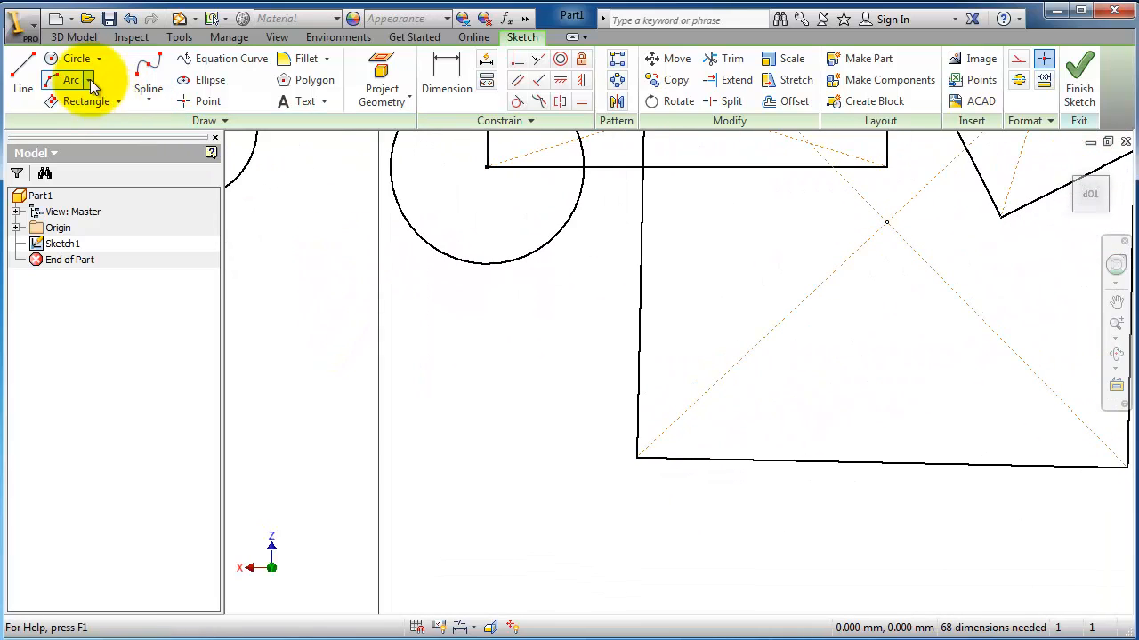
# - Switch to Tangent circles and bring the other rectangles into view for inscribing
pyautogui.click(99, 57)
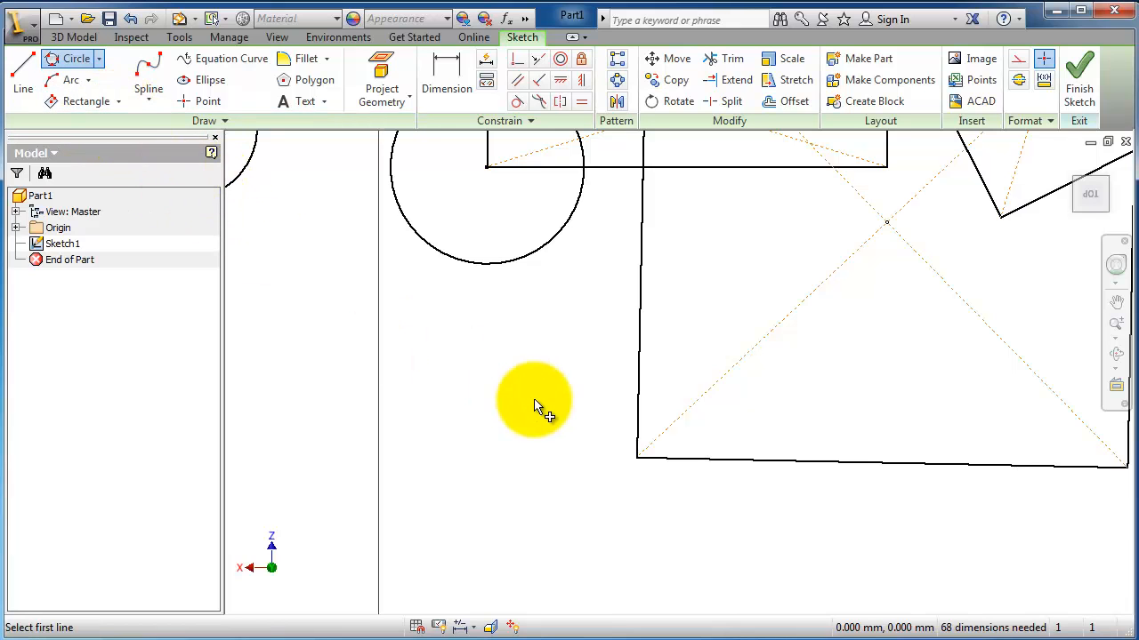
pyautogui.moveTo(534, 400); pyautogui.dragTo(341, 471)
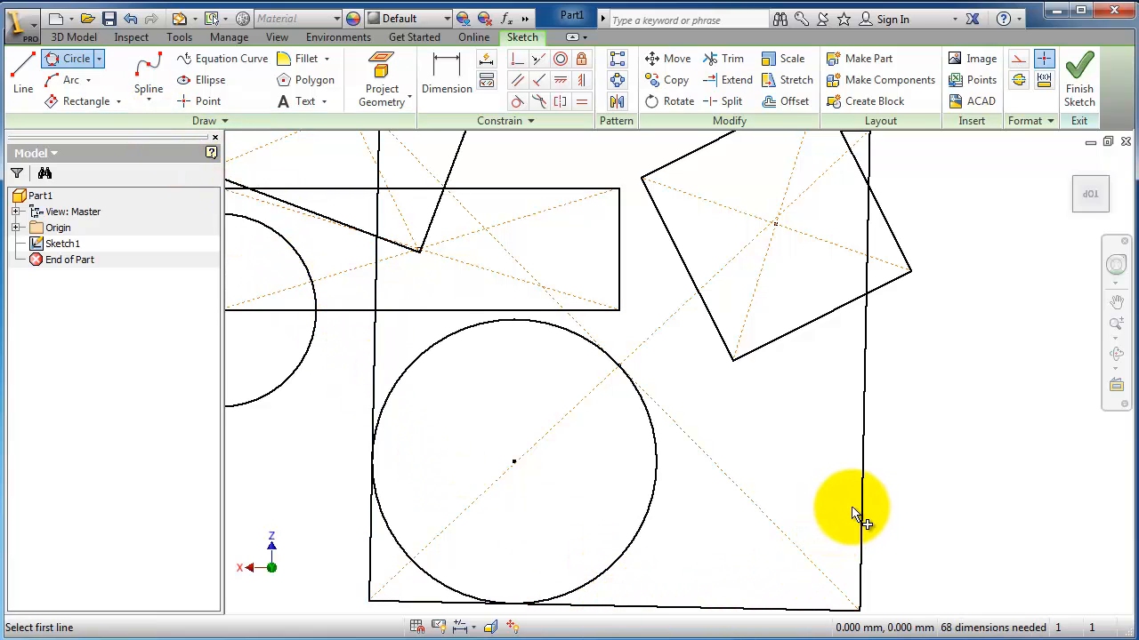
pyautogui.moveTo(459, 444)
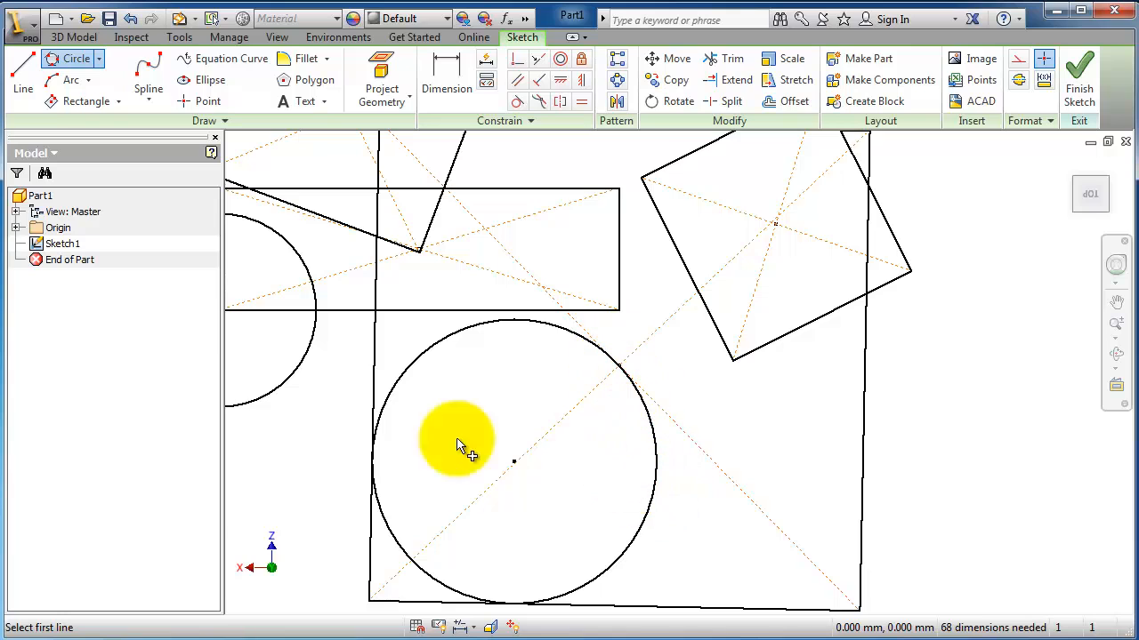
pyautogui.moveTo(409, 293)
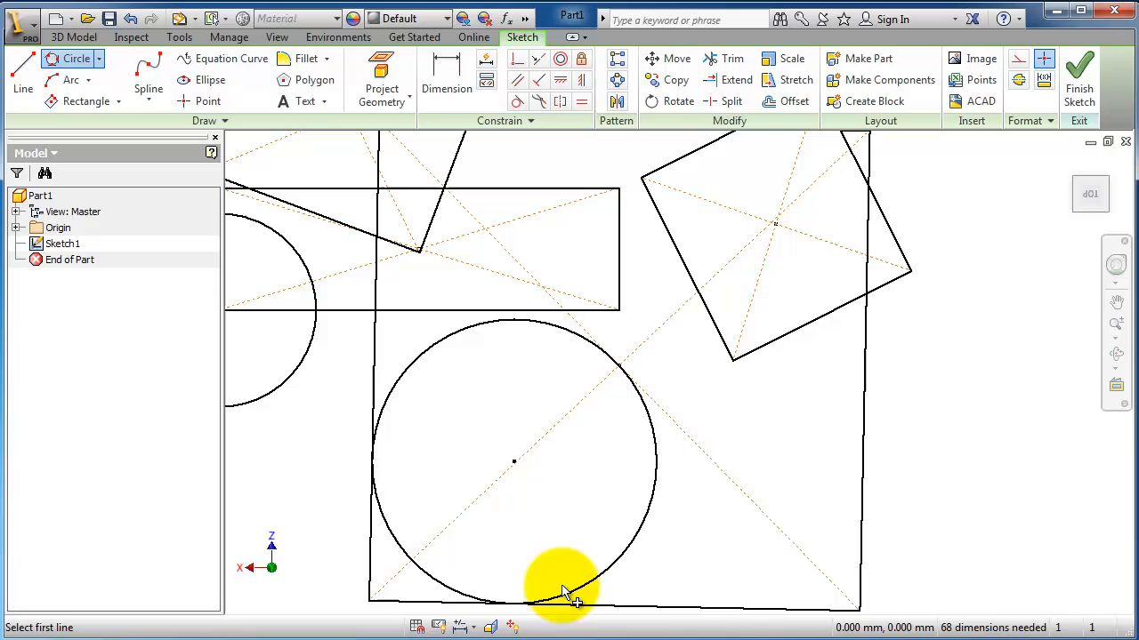
pyautogui.moveTo(623, 373)
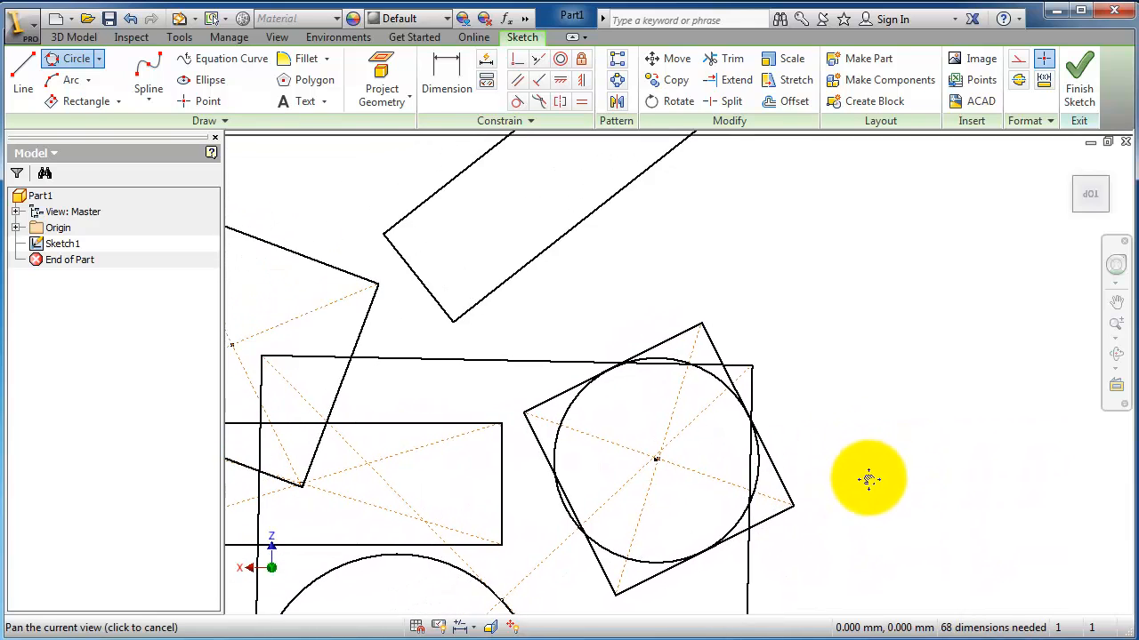
# - Pick the small upper rectangle's bottom edge as the first tangent line of a new circle
pyautogui.moveTo(869, 481); pyautogui.dragTo(809, 454)
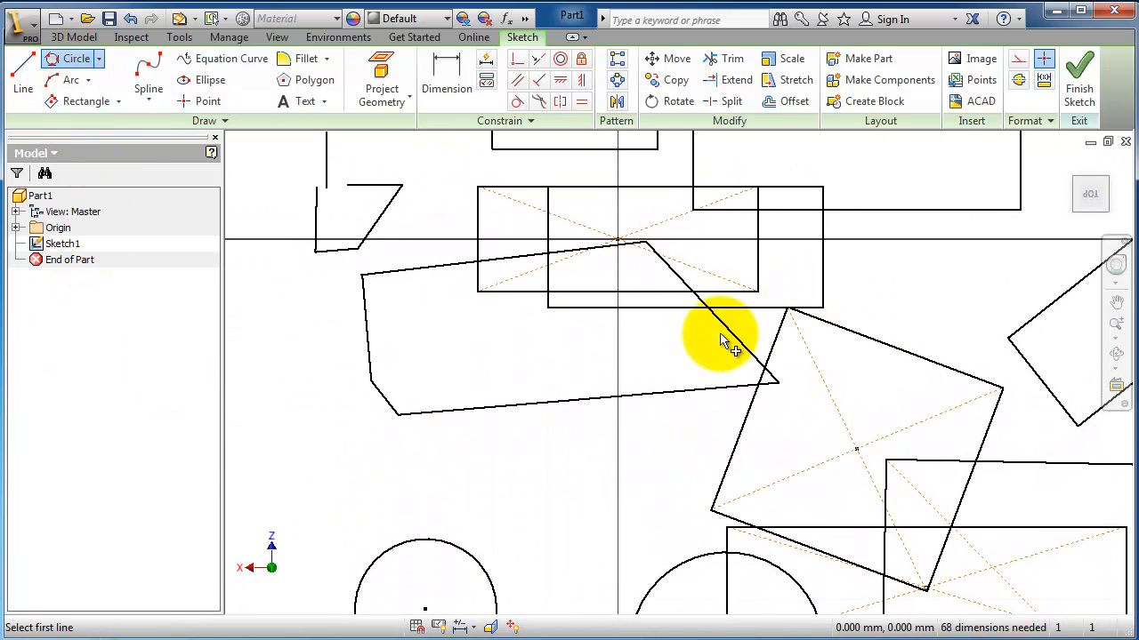
pyautogui.click(720, 342)
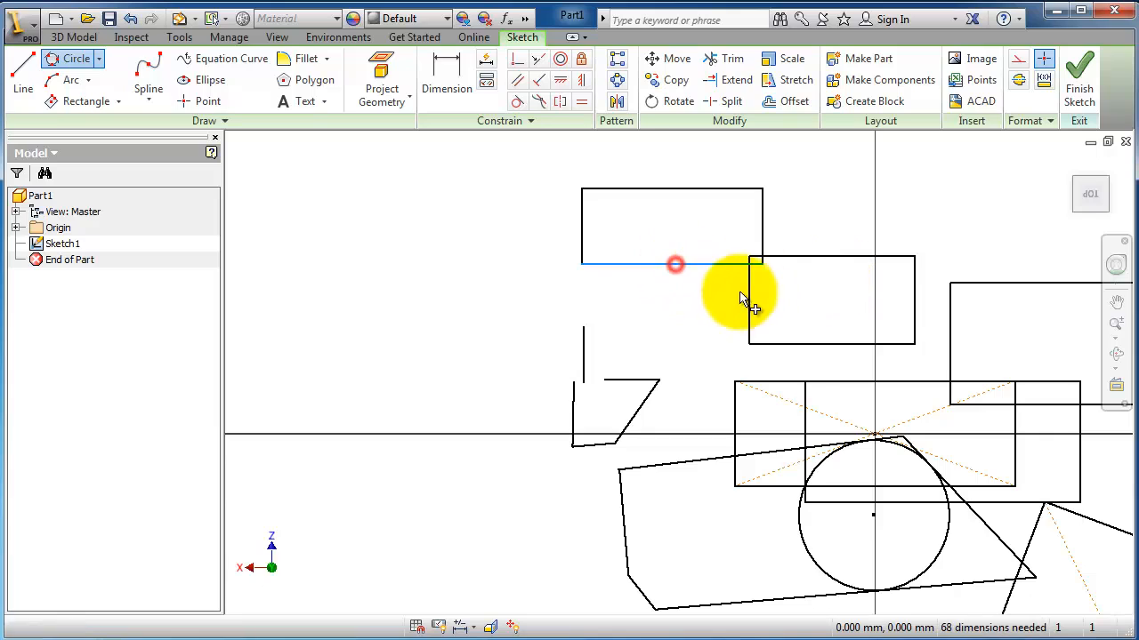
pyautogui.click(673, 263)
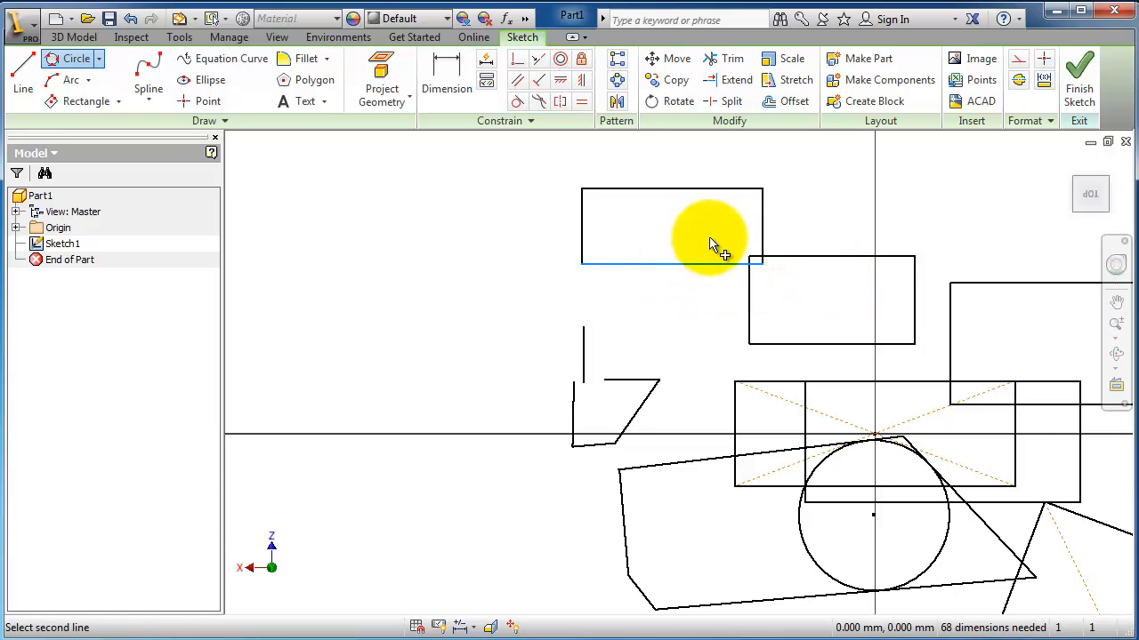